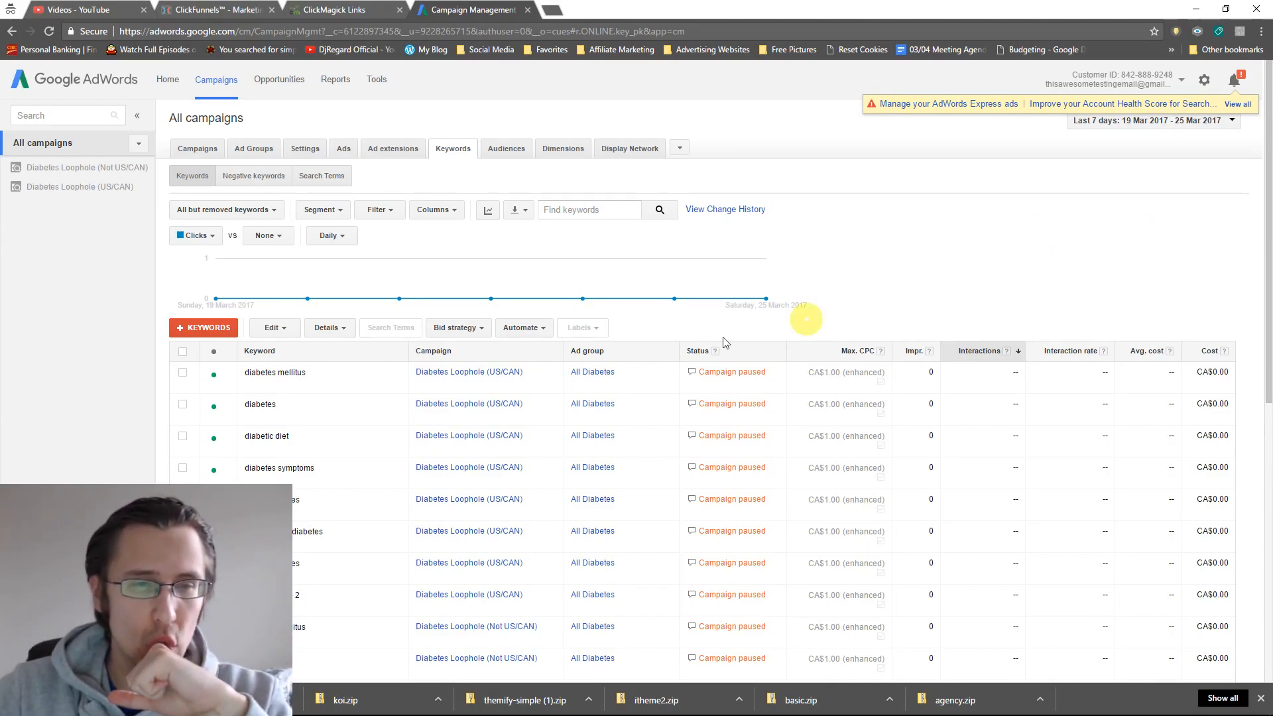
Show the Diabetes Loophole (US/CAN) campaign's keyword list from the All campaigns sidebar
left_click(80, 186)
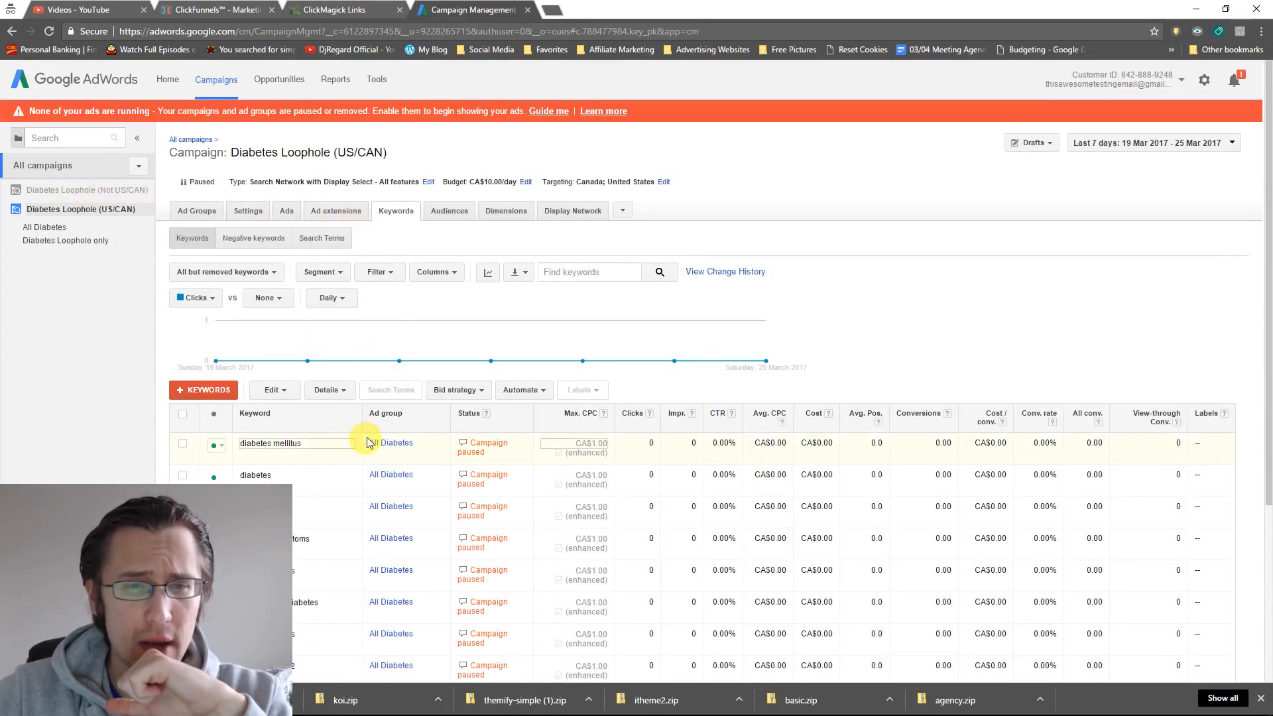
left_click(270, 443)
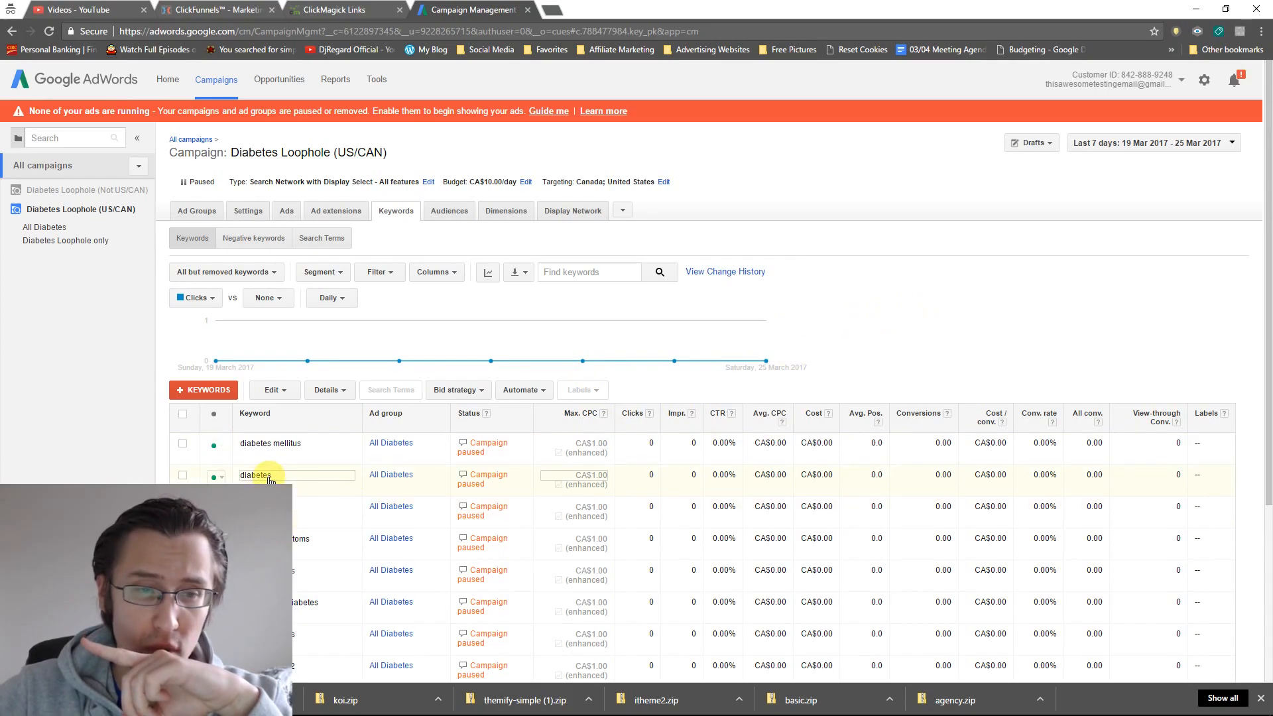
left_click(254, 475)
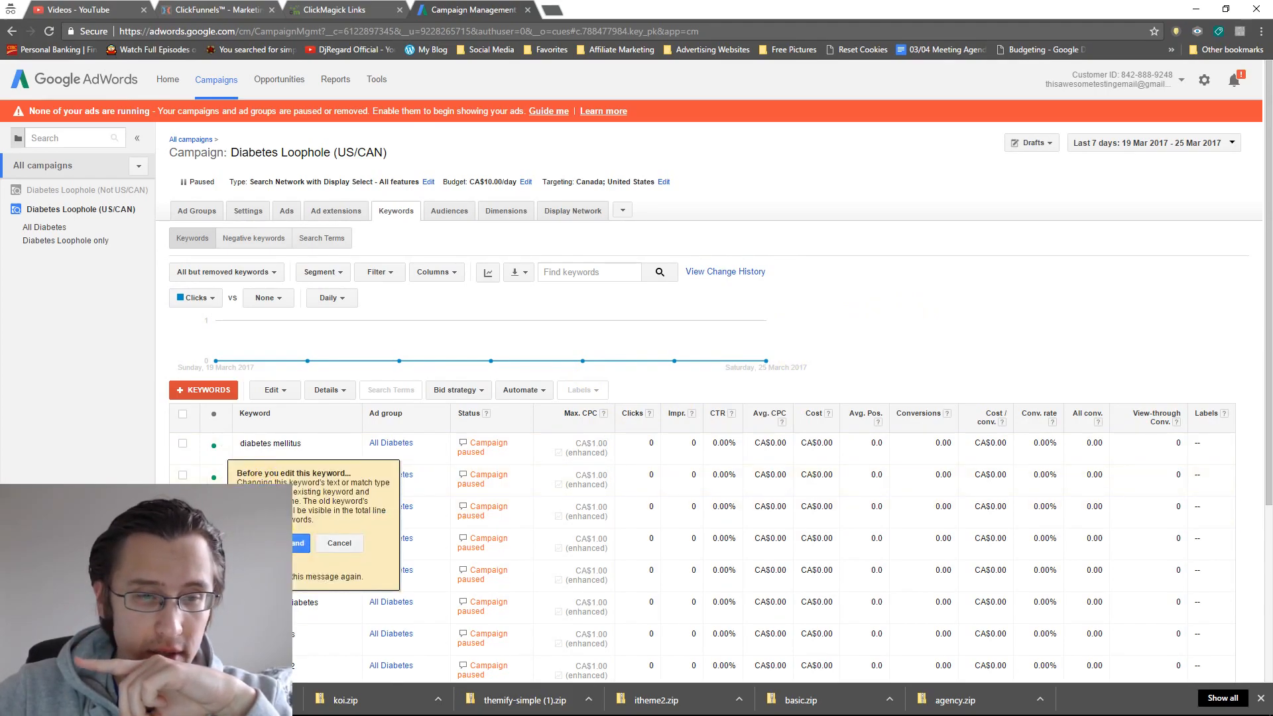
left_click(298, 544)
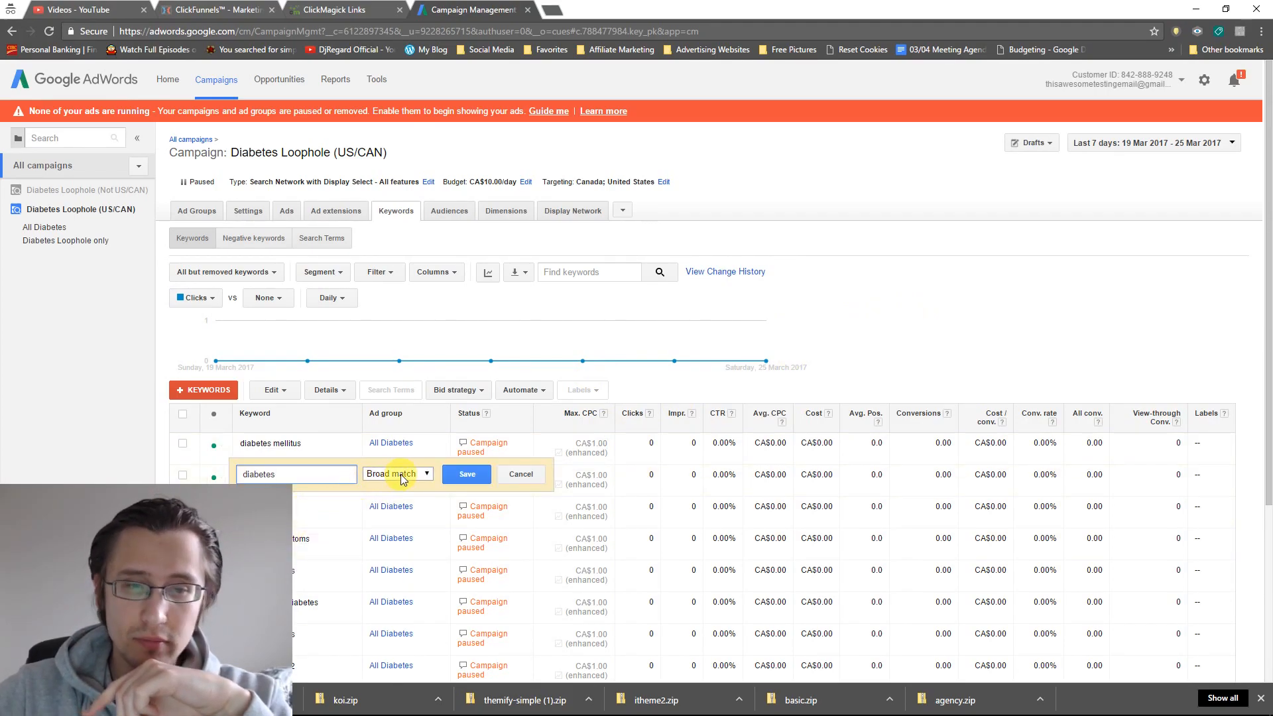
left_click(396, 474)
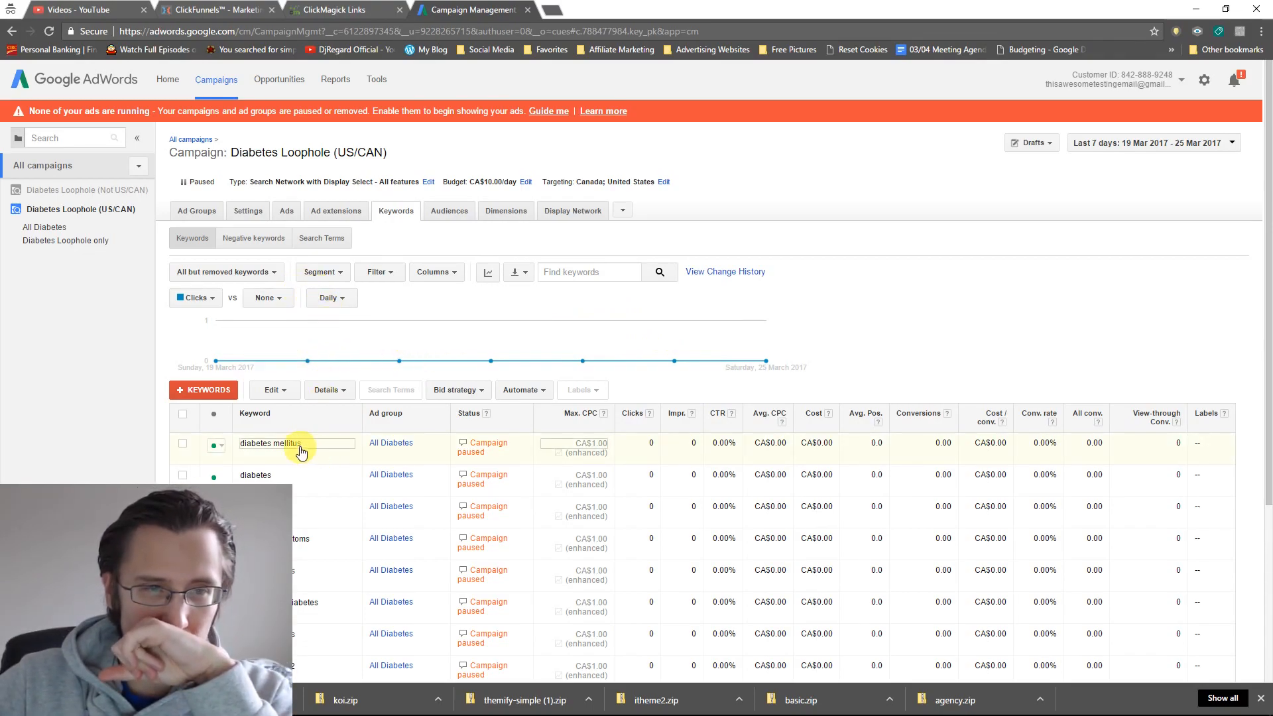
Save the 'diabetes' keyword as Exact match so it appears as [diabetes]
left_click(296, 443)
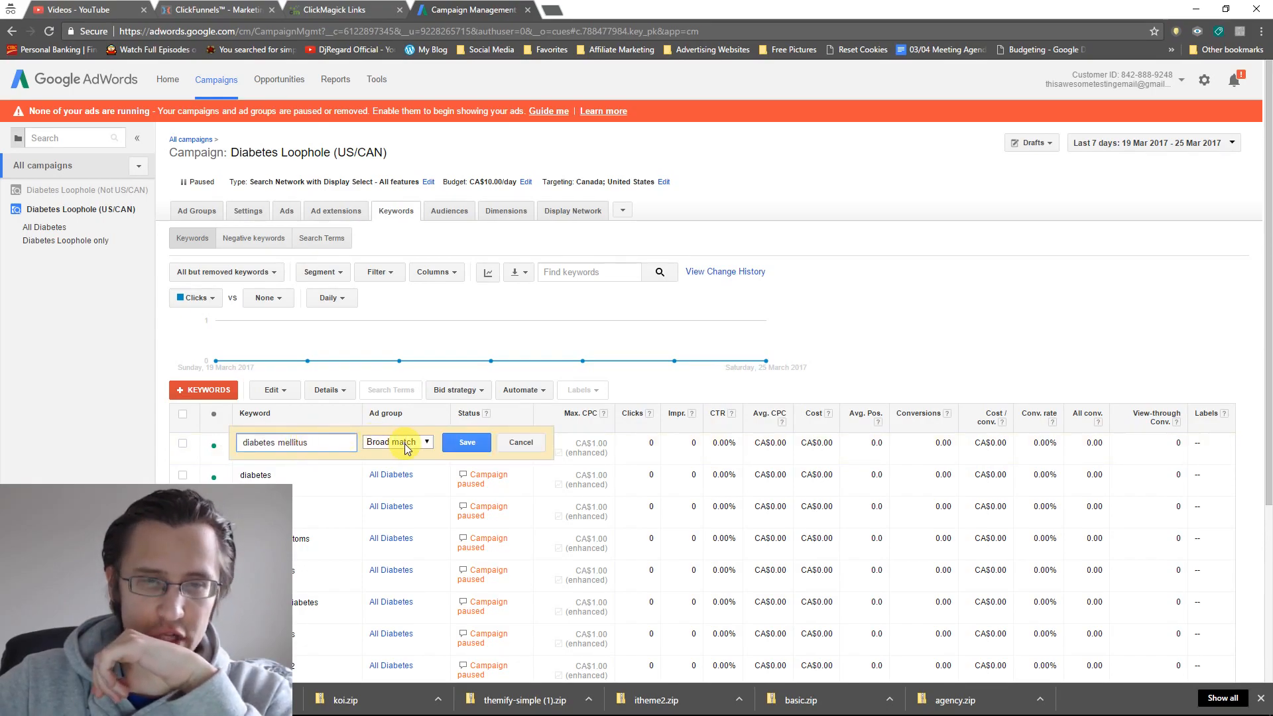
left_click(397, 442)
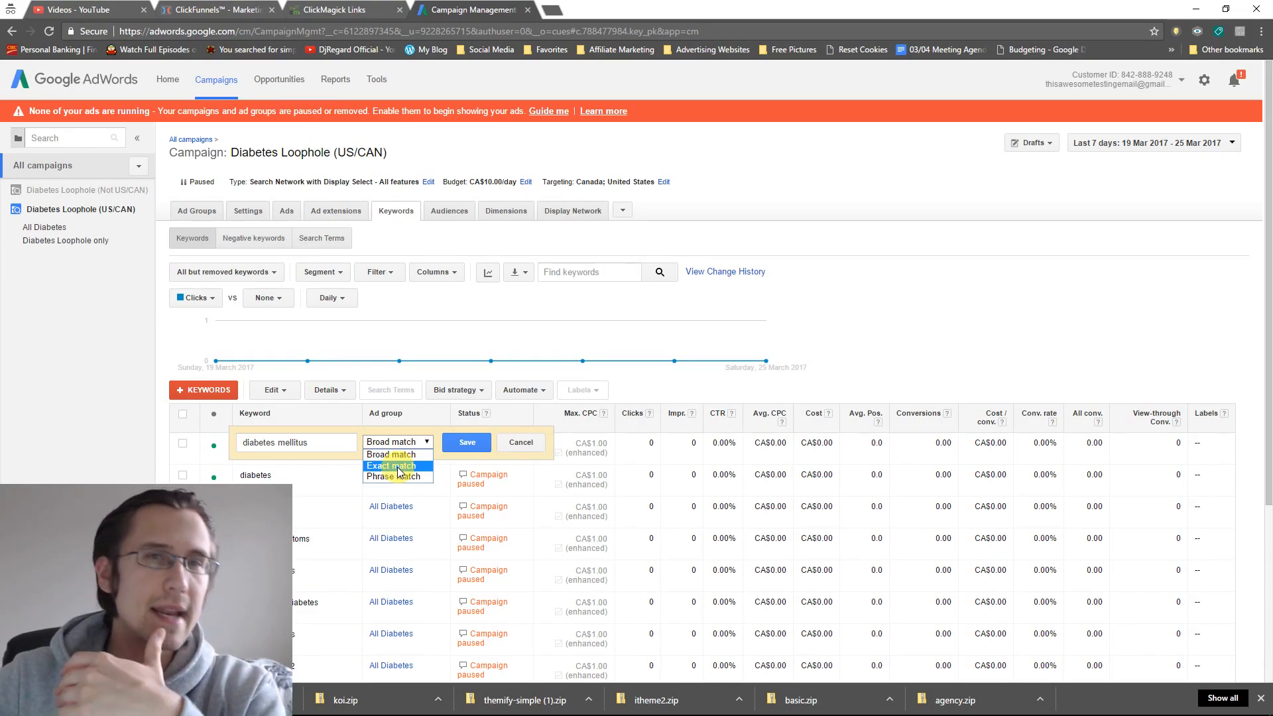
left_click(519, 443)
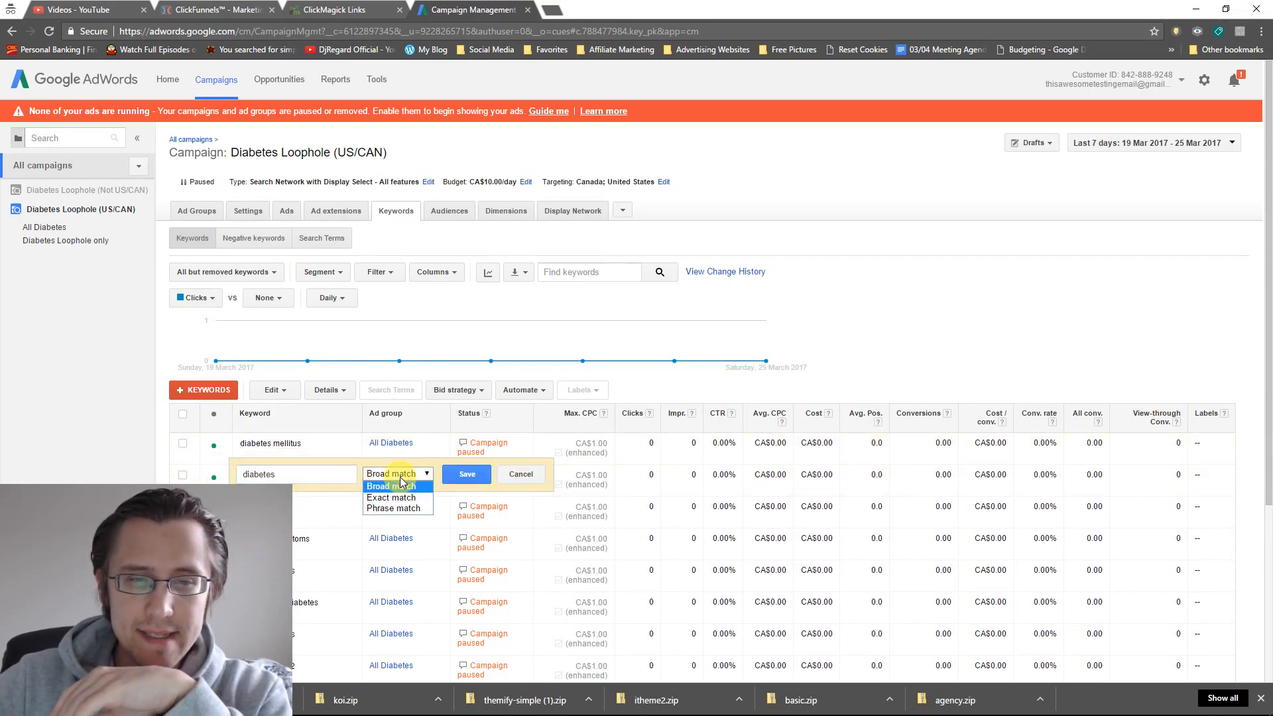
left_click(389, 497)
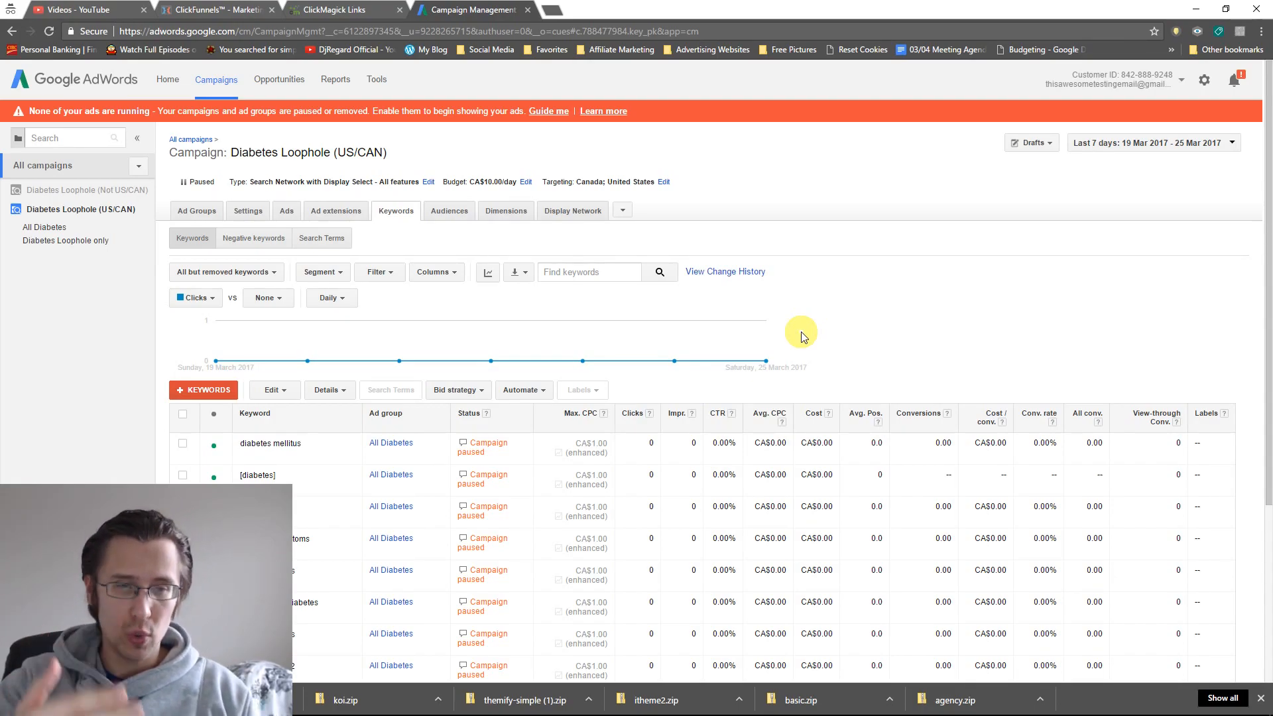
left_click(260, 474)
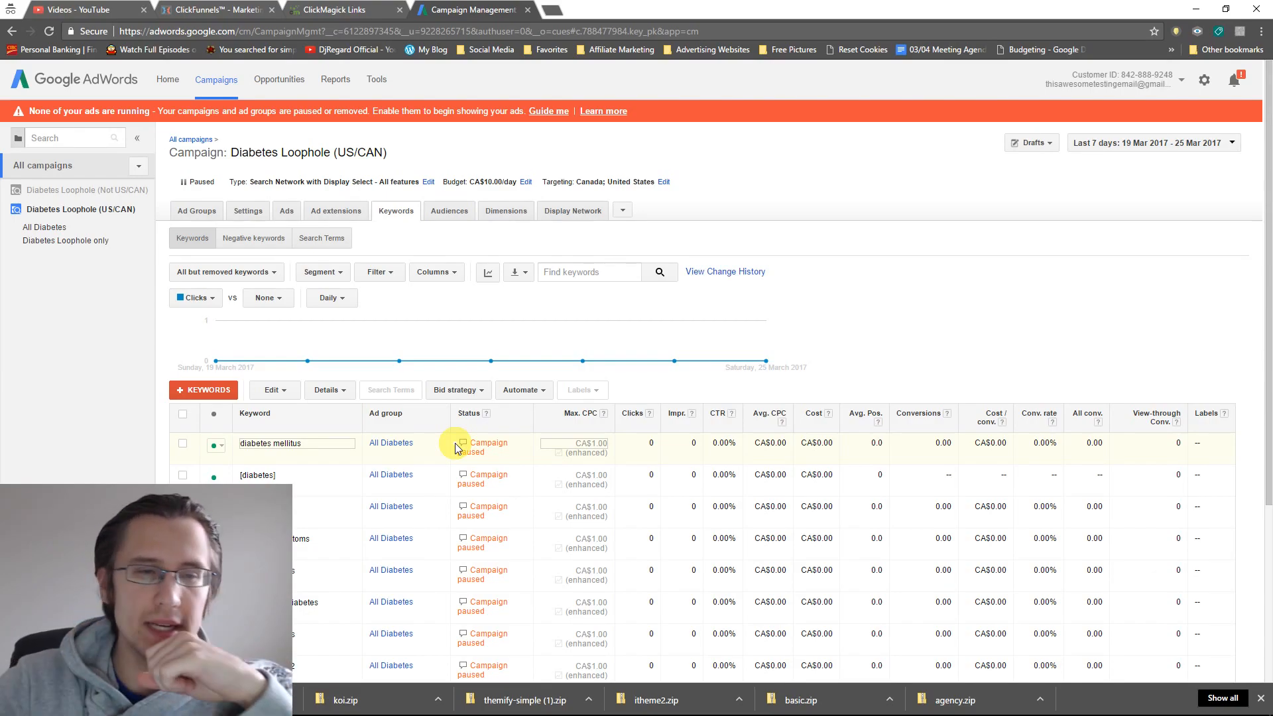
Save [diabetes] as Phrase match so it appears as "diabetes" in quotes
left_click(424, 475)
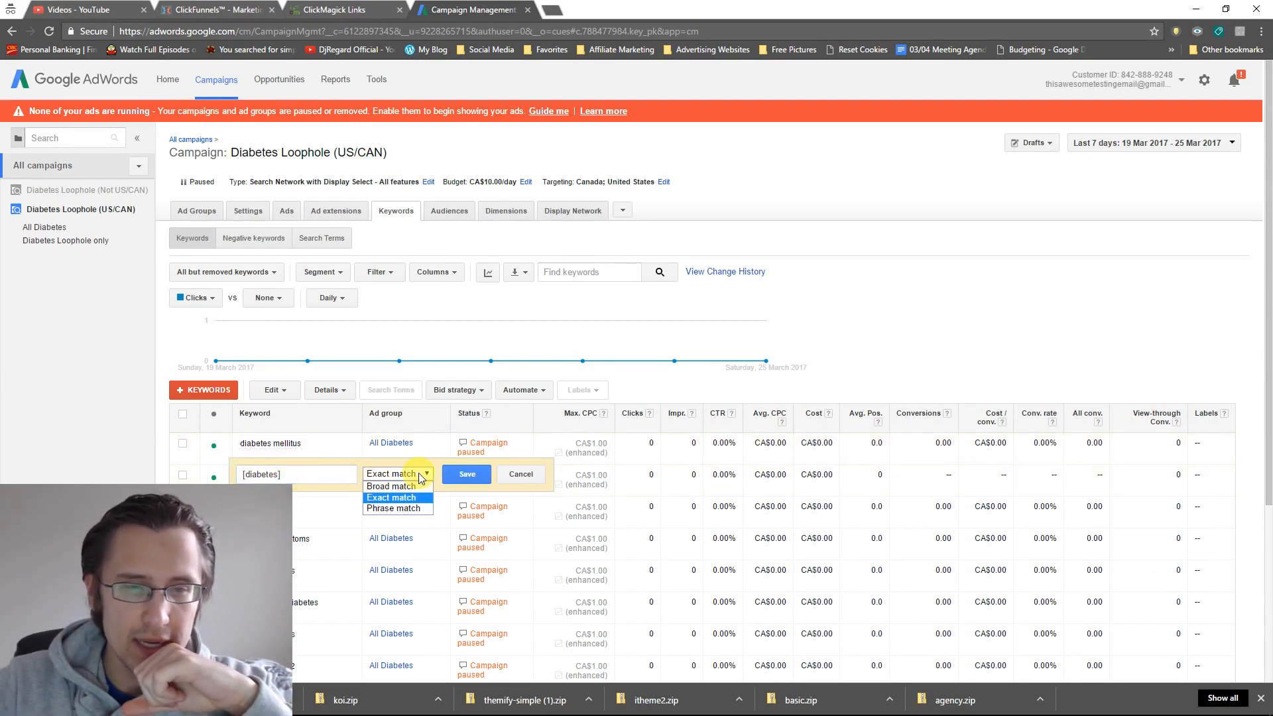
left_click(394, 507)
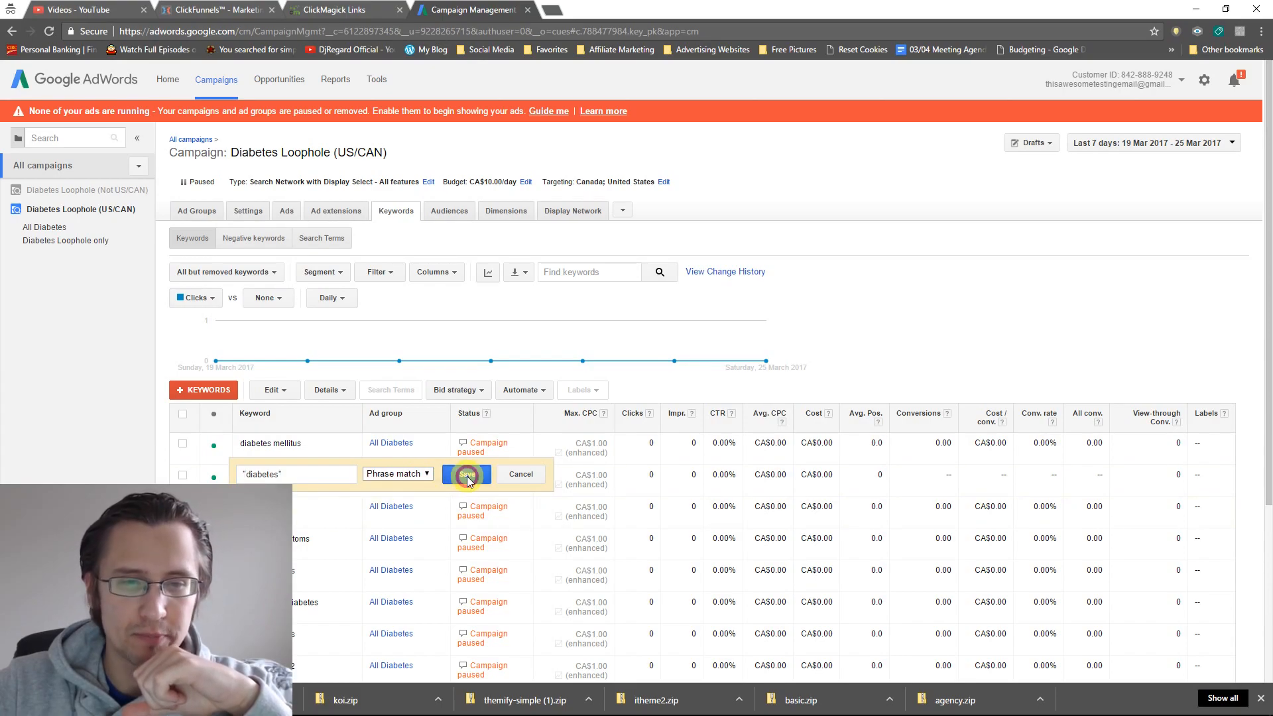
left_click(467, 473)
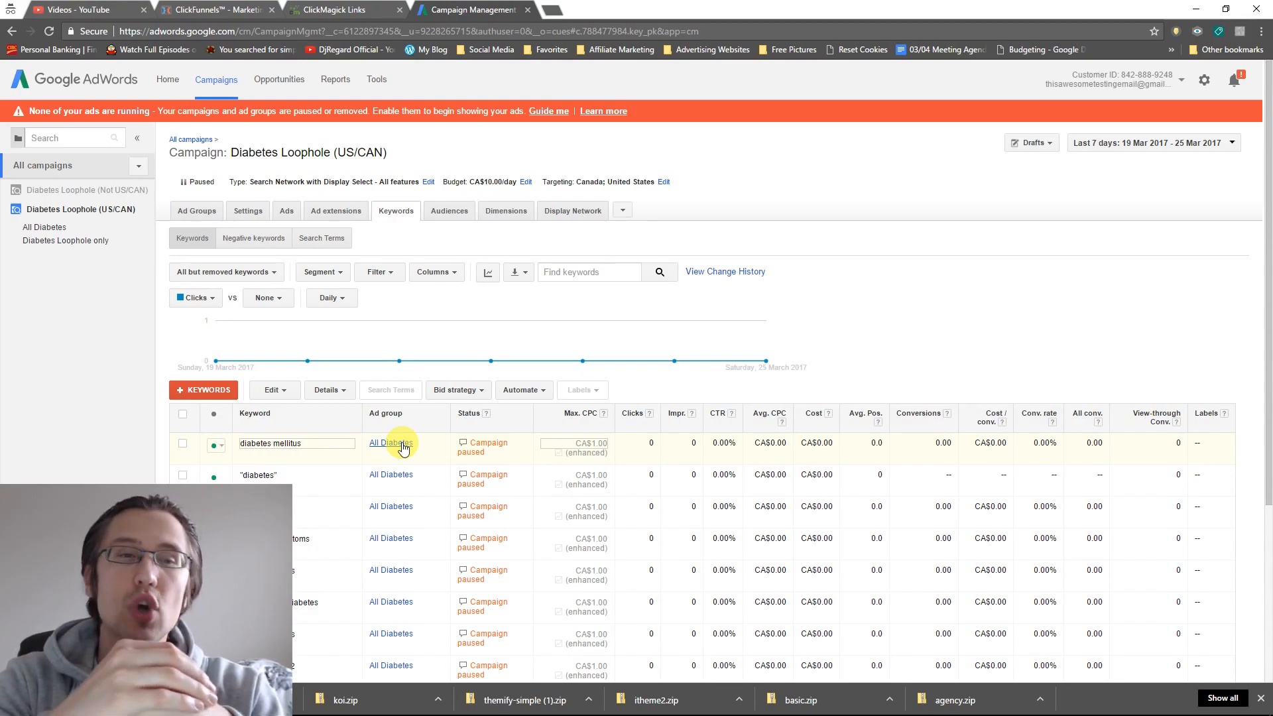
mouse_move(301, 447)
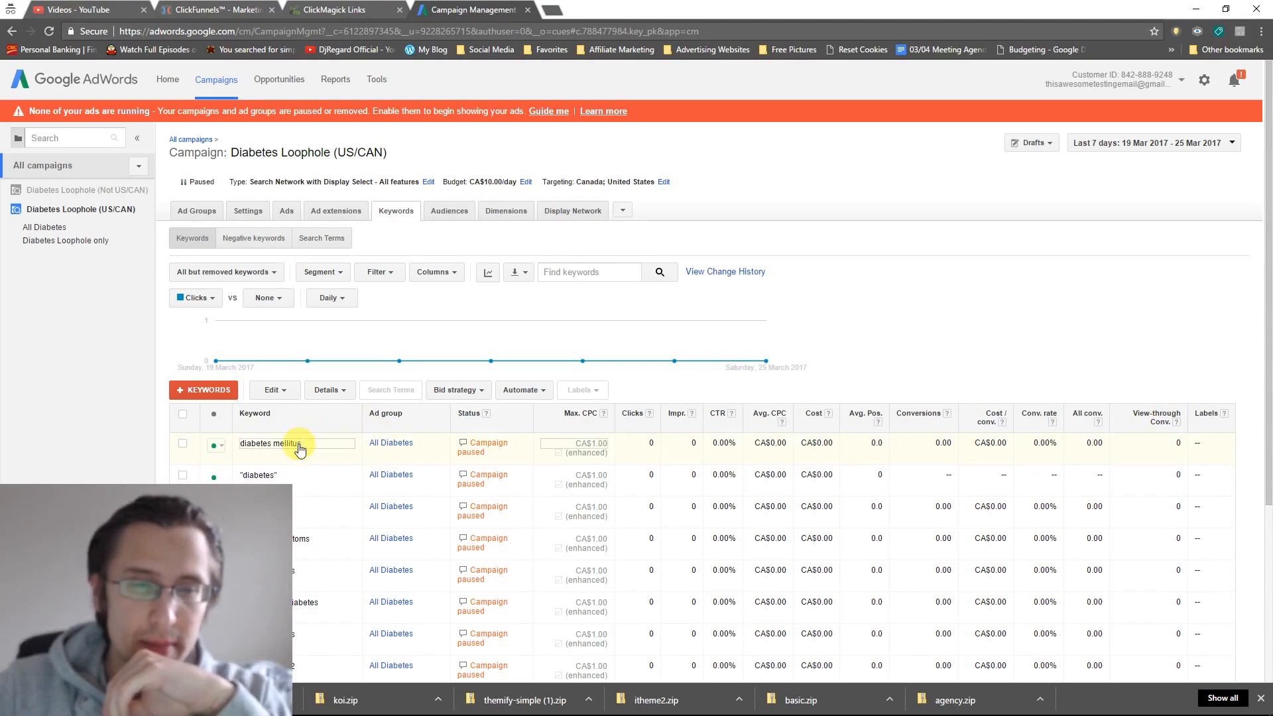
Save "diabetes" back as Broad match so it appears as plain diabetes
left_click(300, 443)
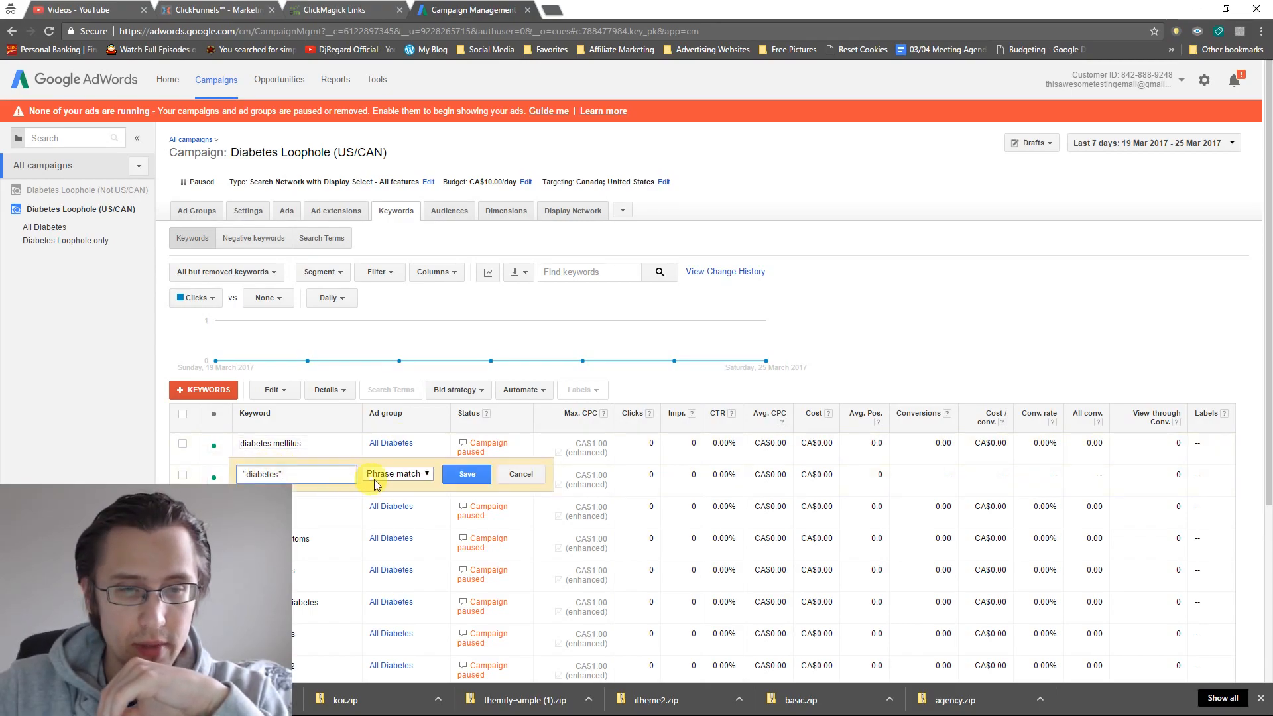
left_click(465, 475)
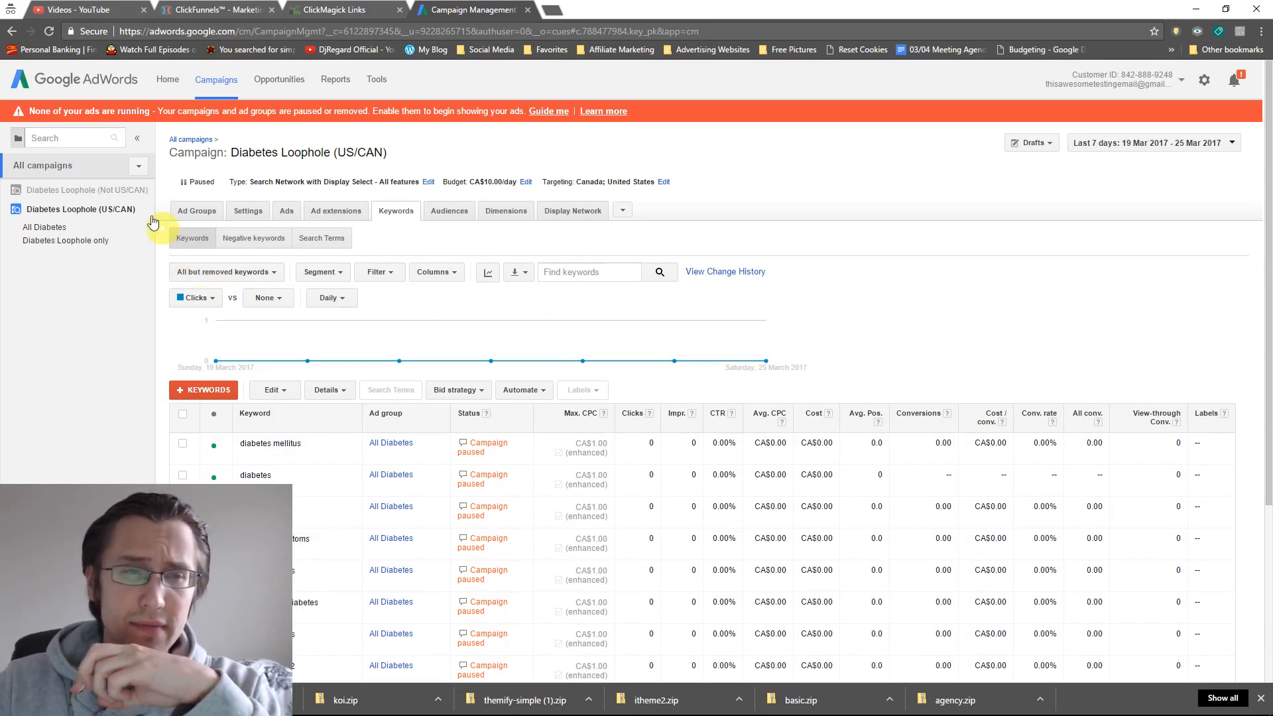
mouse_move(342, 331)
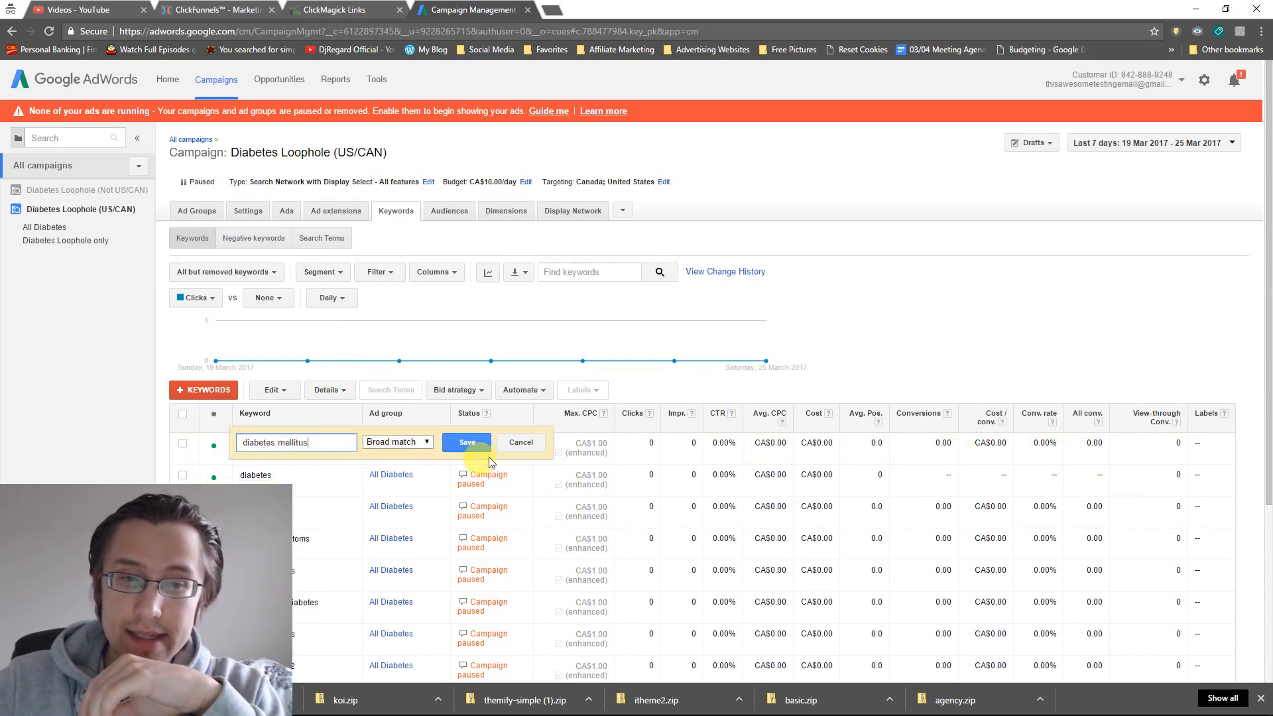
left_click(466, 443)
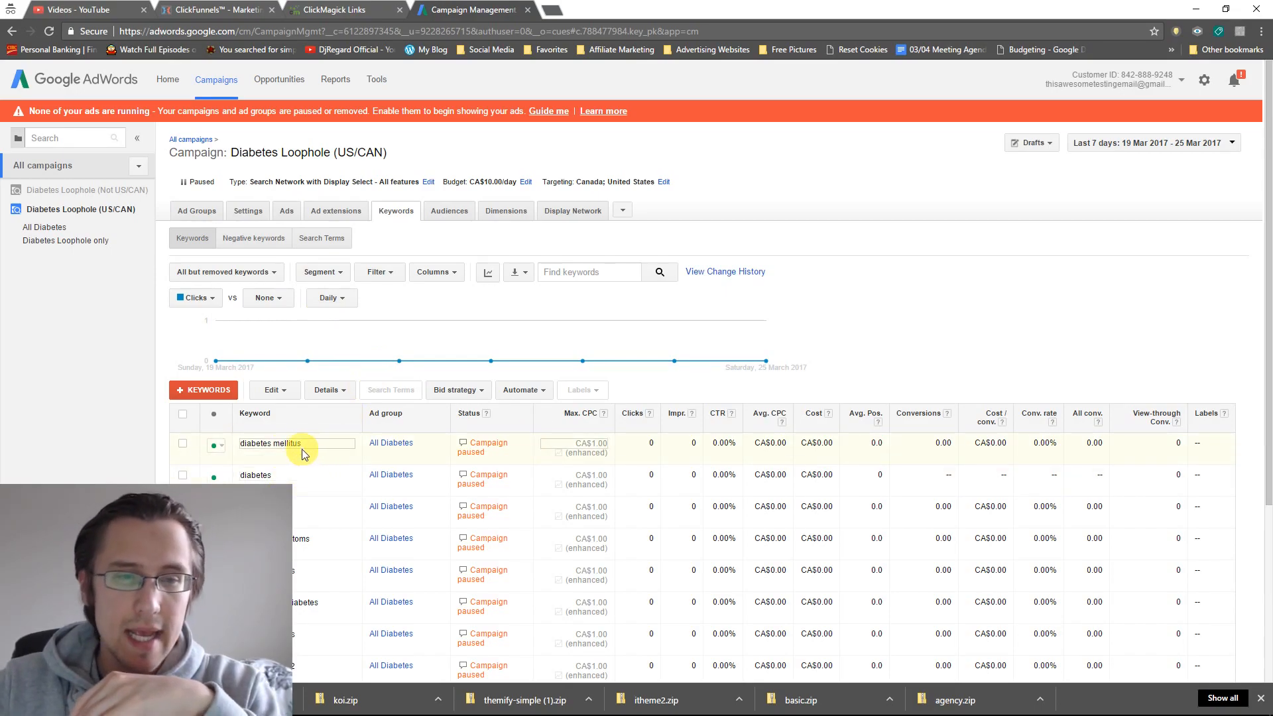
left_click(271, 442)
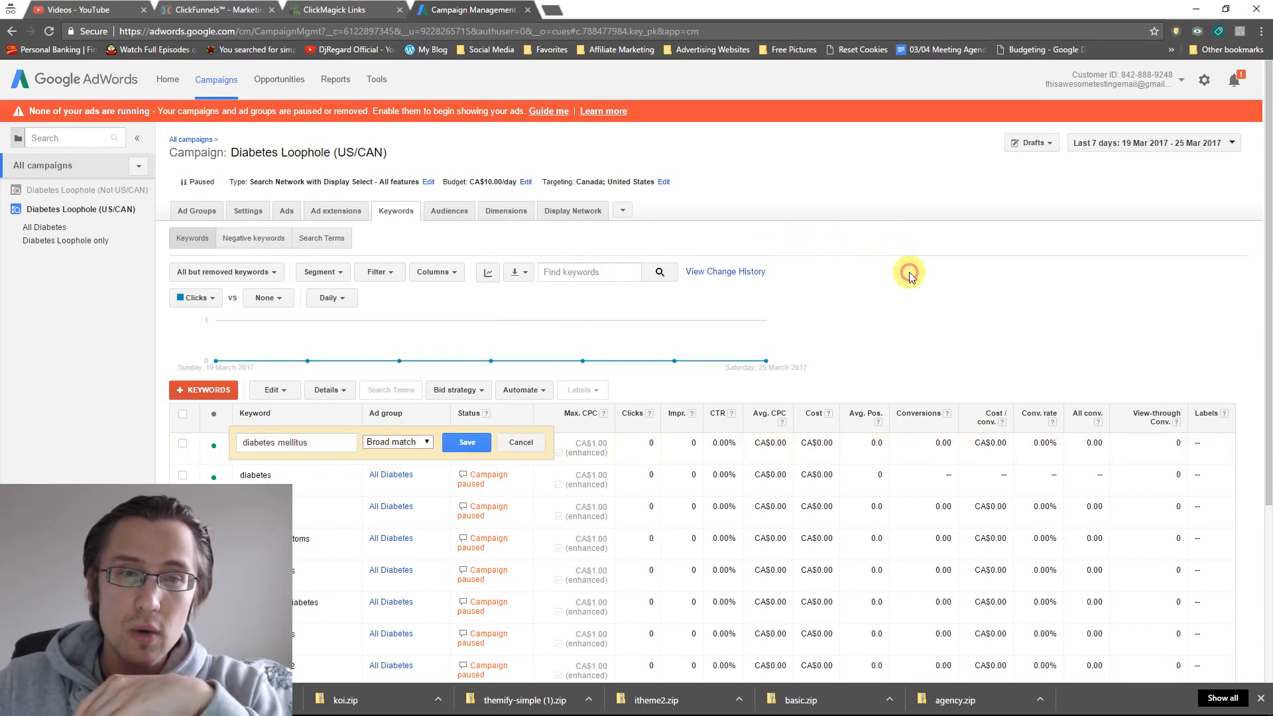
left_click(465, 441)
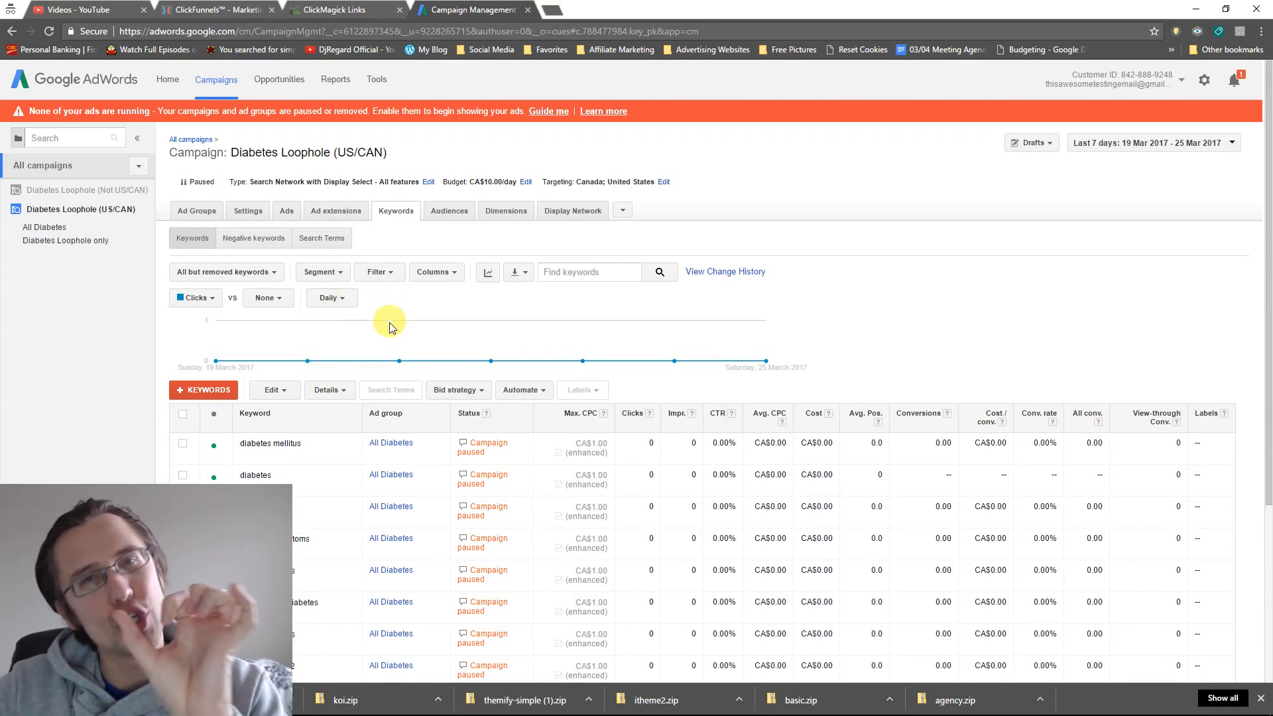
mouse_move(519, 339)
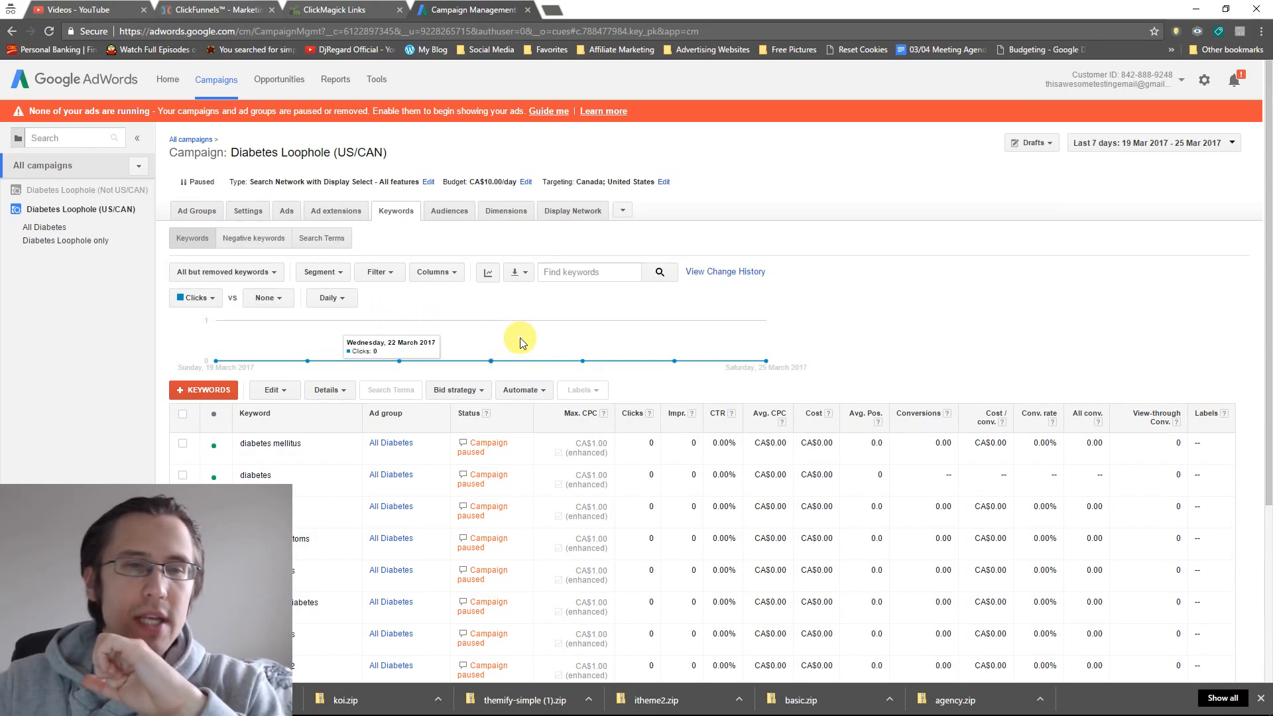